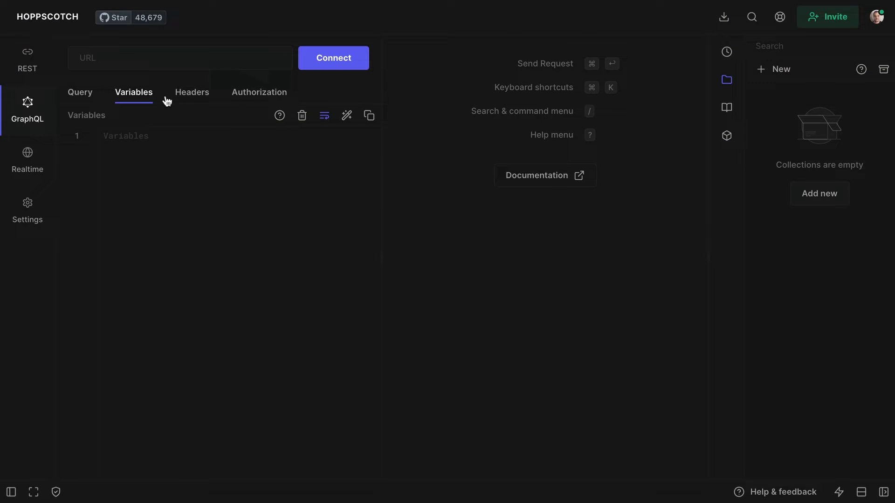
Step: Switch to the browser tab holding the Supabase Dashboard project settings
left_click(259, 92)
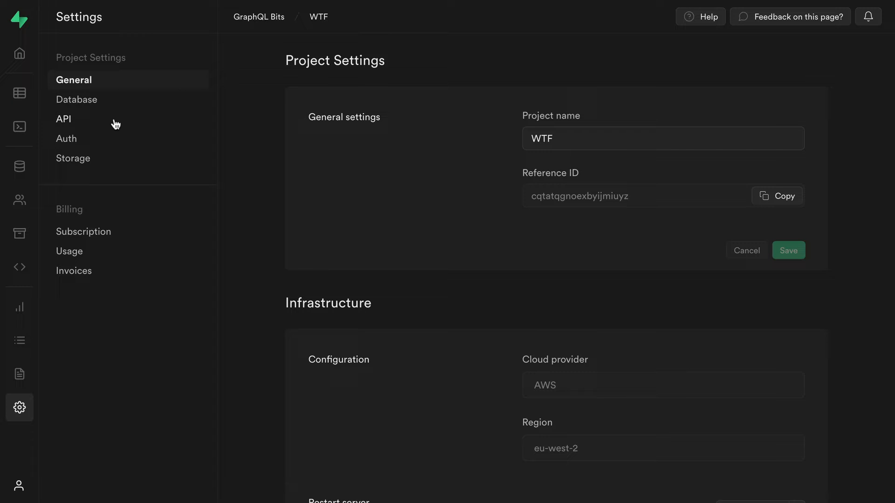
Step: Copy the Project URL from the Supabase API settings page
left_click(63, 119)
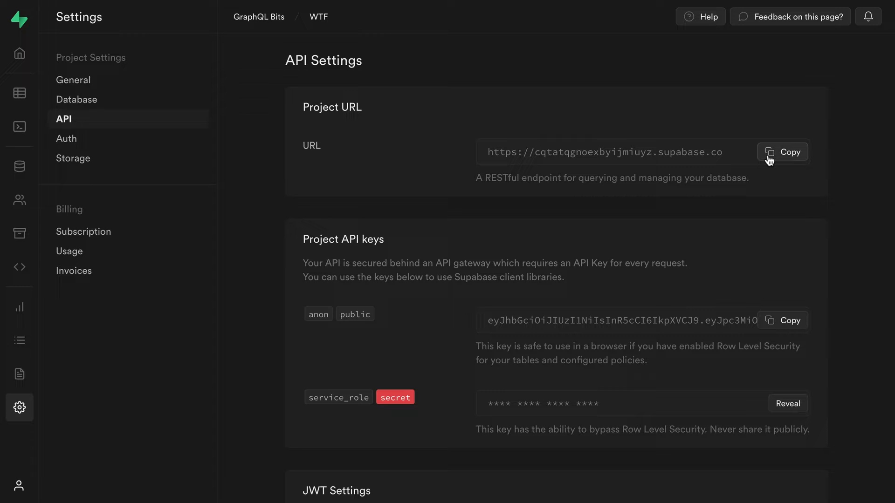
left_click(782, 152)
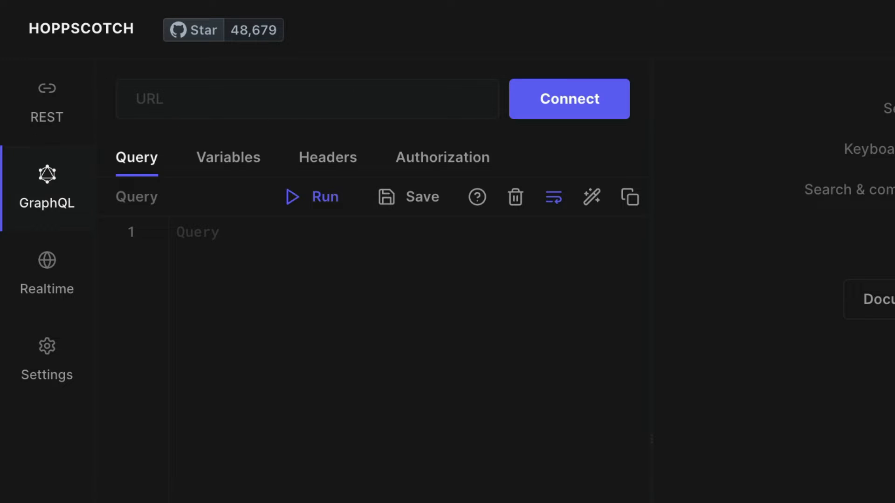
type("https://cqtatqgnoexbyijmiuyz.supabase.co/grap")
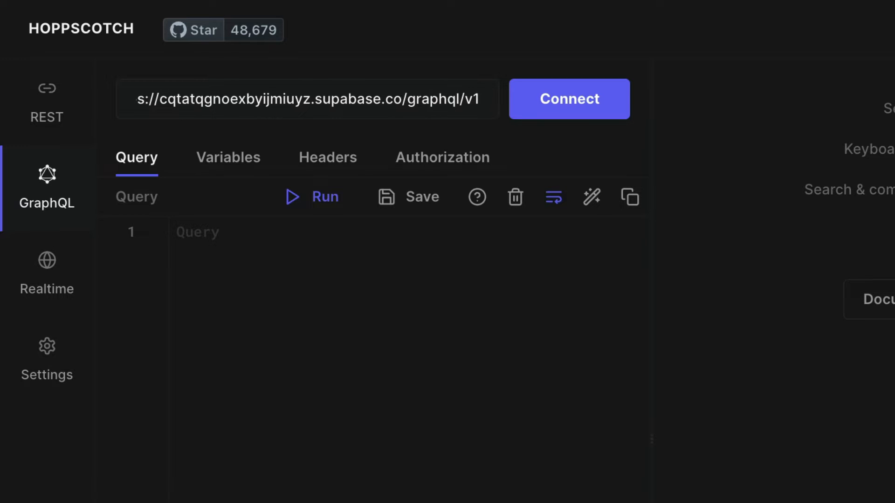
left_click(192, 92)
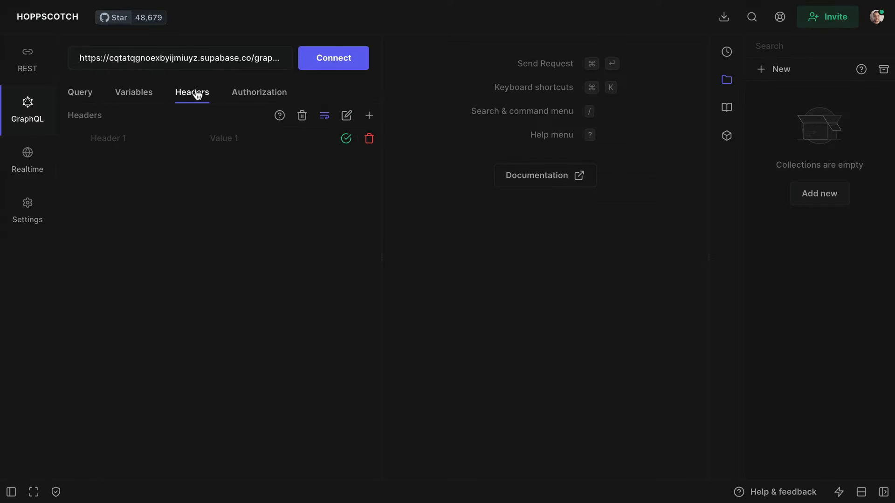
type("apiKey")
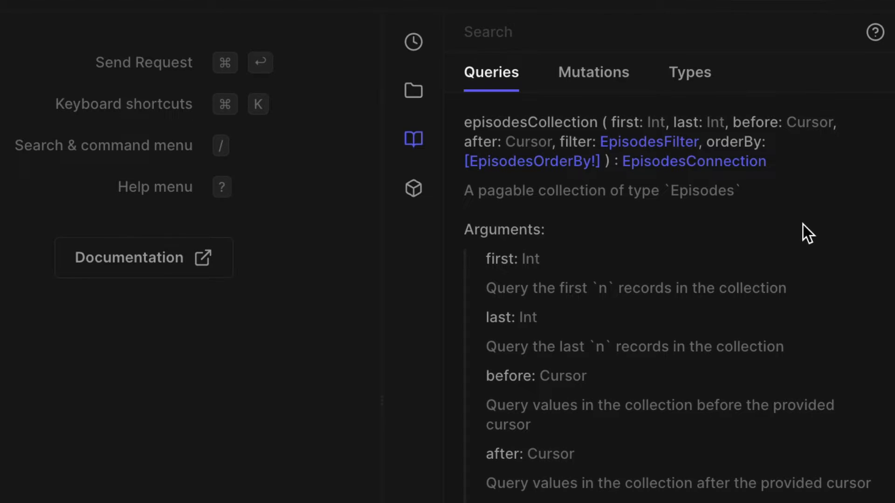
mouse_move(809, 202)
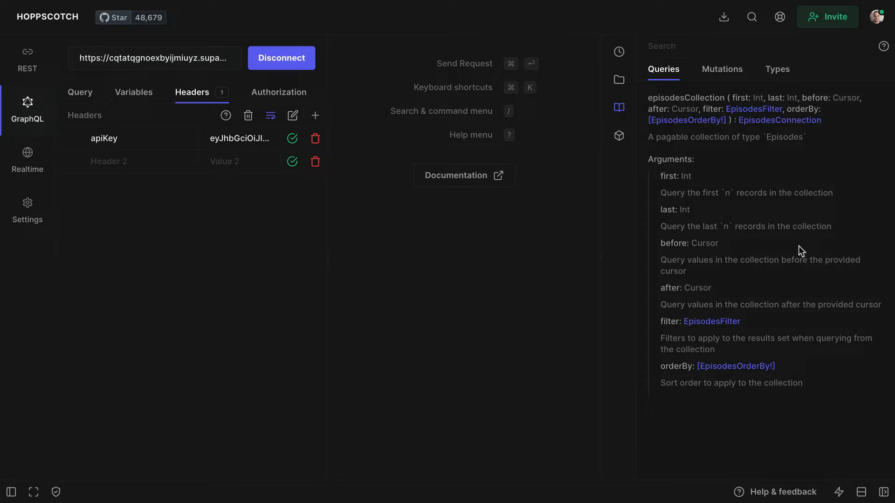
Step: Browse the Episodes types in the schema documentation, then return to the query editor
left_click(776, 69)
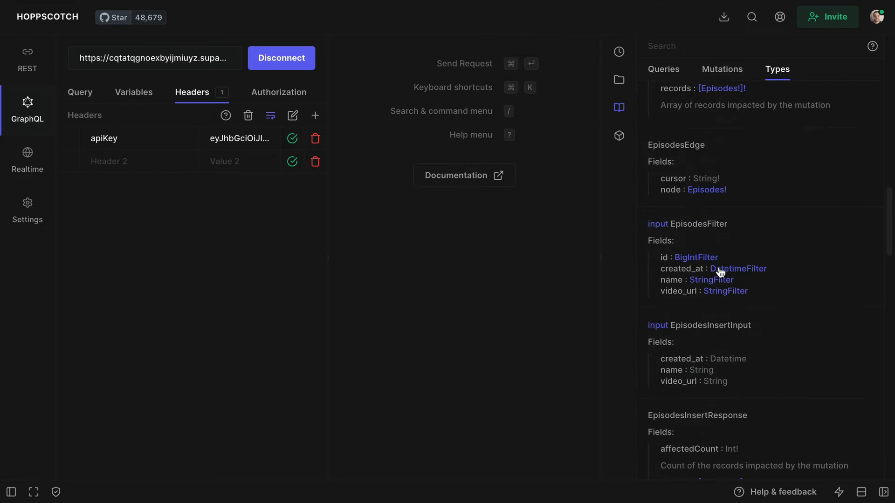
scroll("down", 3)
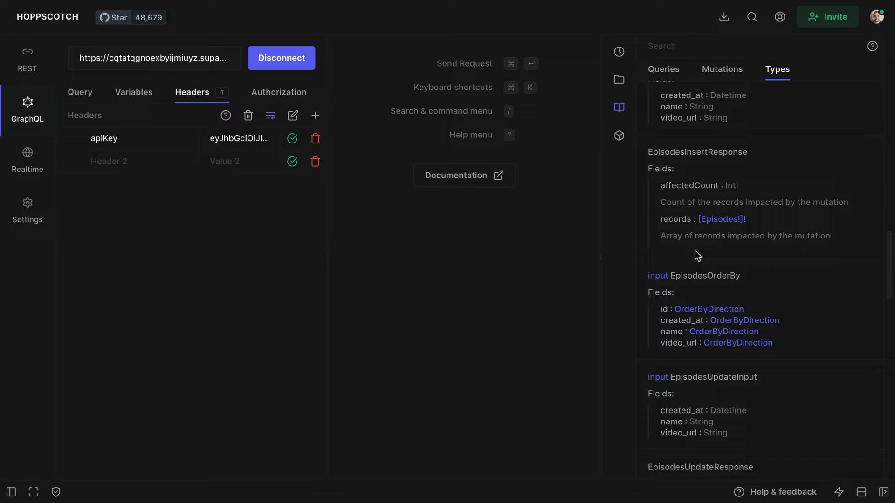
left_click(721, 69)
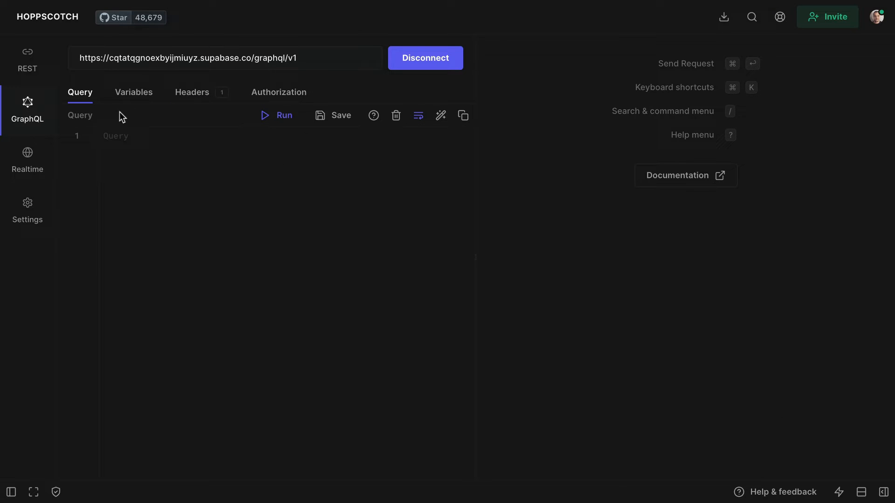
type("mutation {")
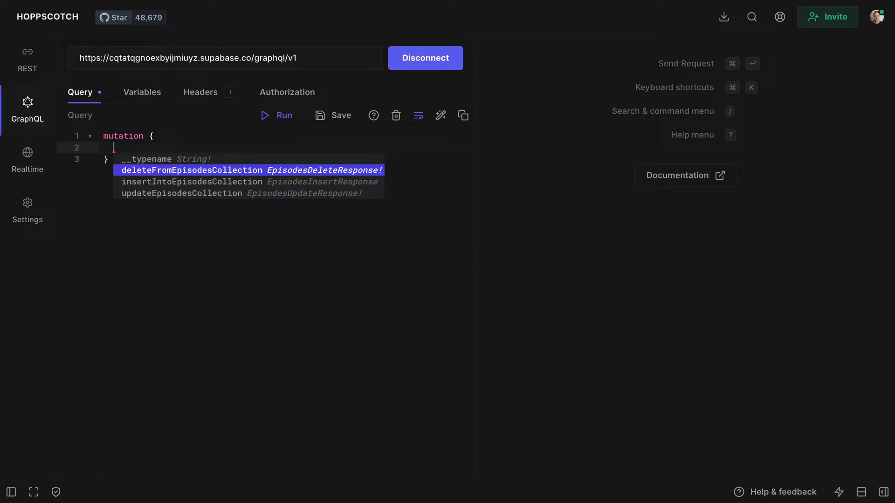
left_click(192, 182)
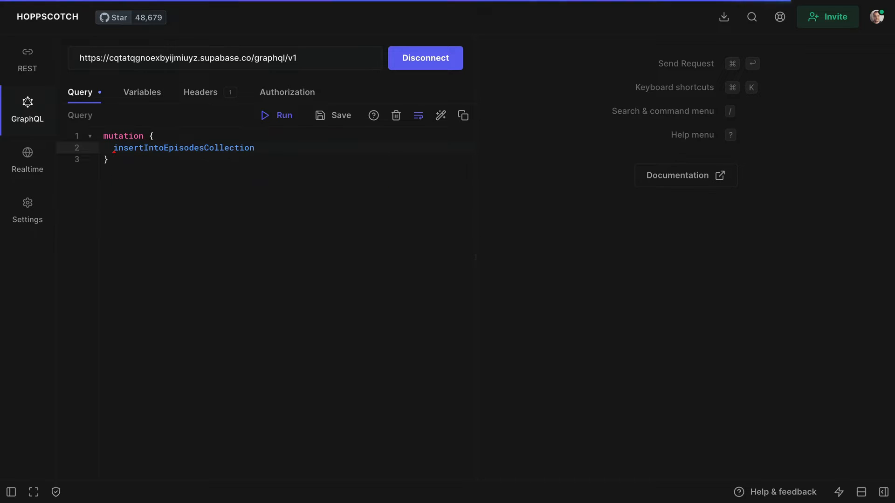
type("(objects)")
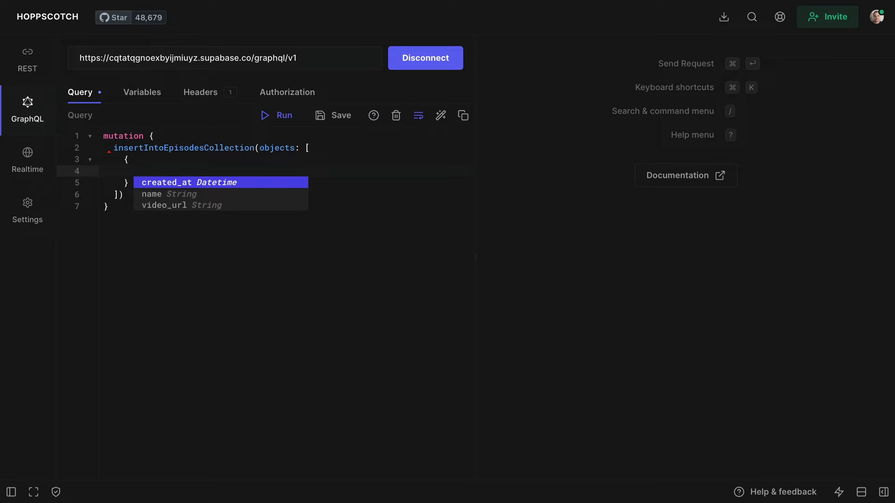
type("name:")
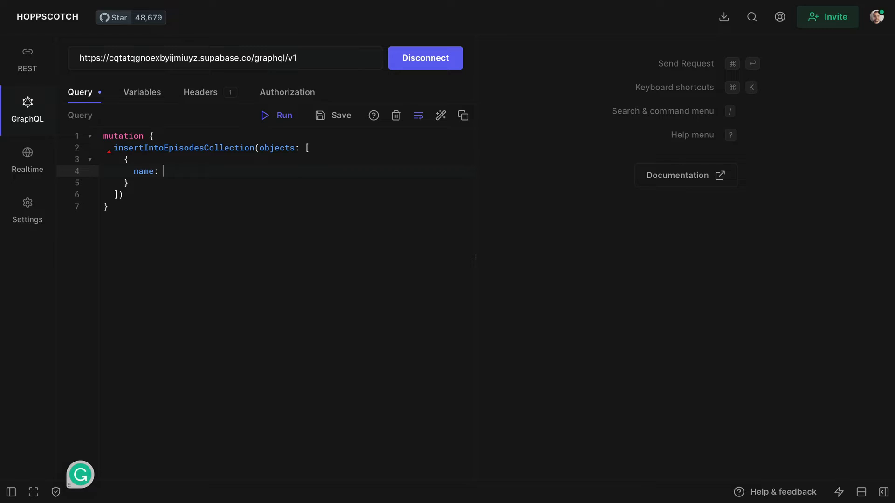
type("\"Lea\"")
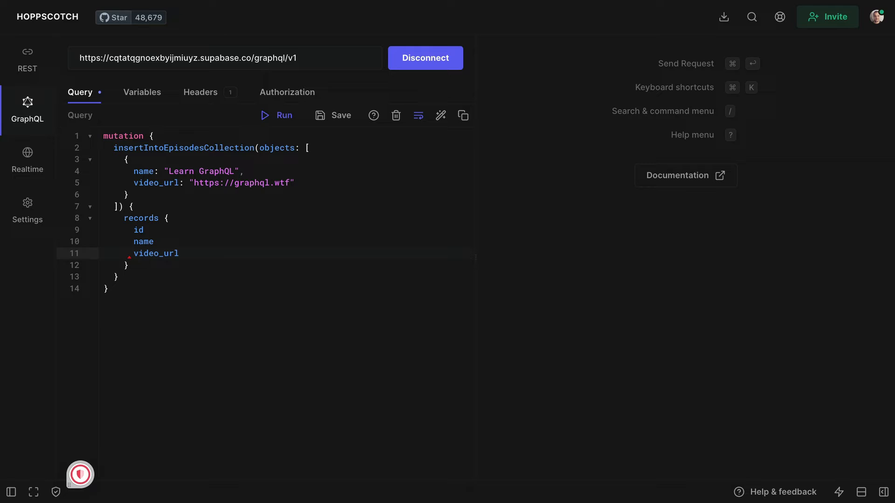
Step: Run the insert mutation, getting back the new record with id 4, and select the name value
left_click(276, 114)
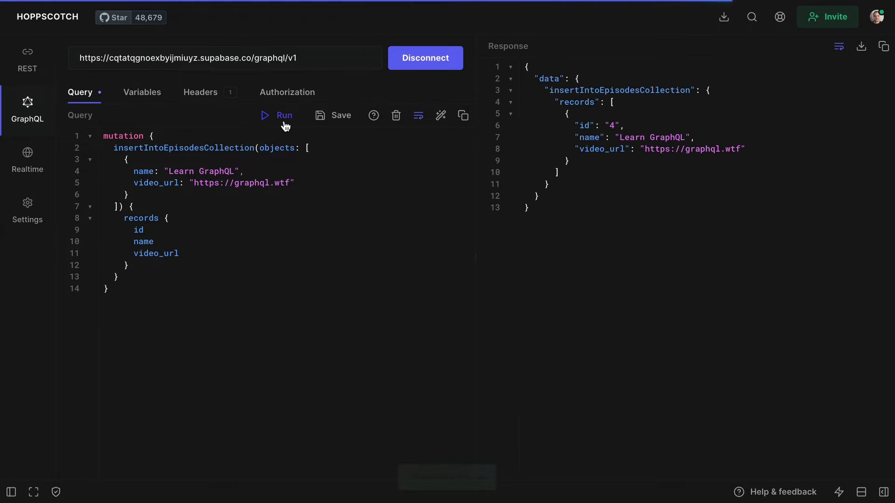
left_click(283, 115)
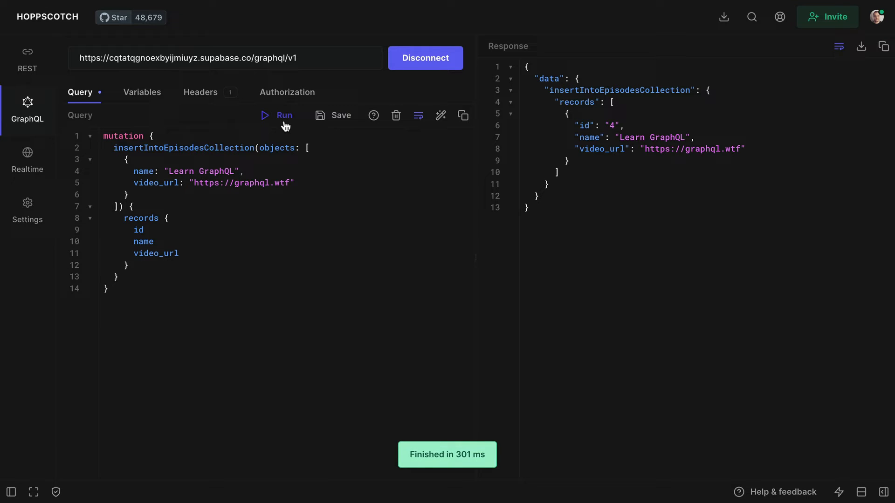
double_click(202, 172)
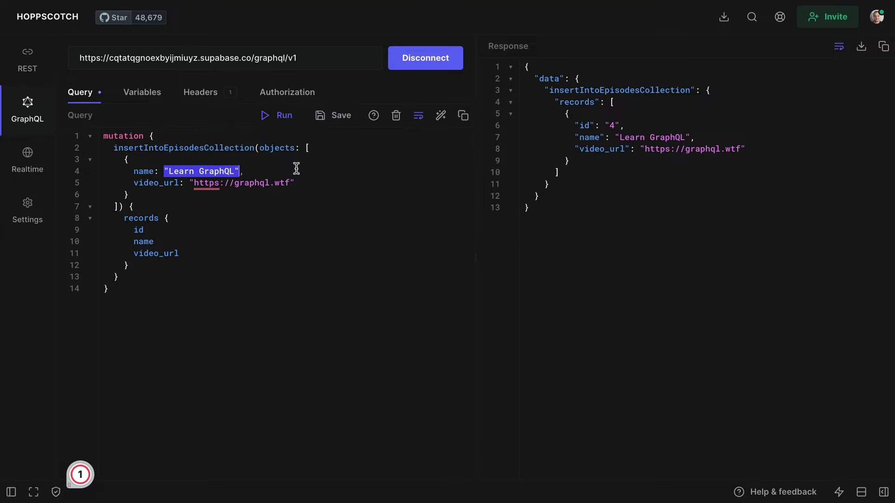
Step: Rename the mutation CreateNewEpisode taking $name and $videoUrl as String! variables
type("$name,")
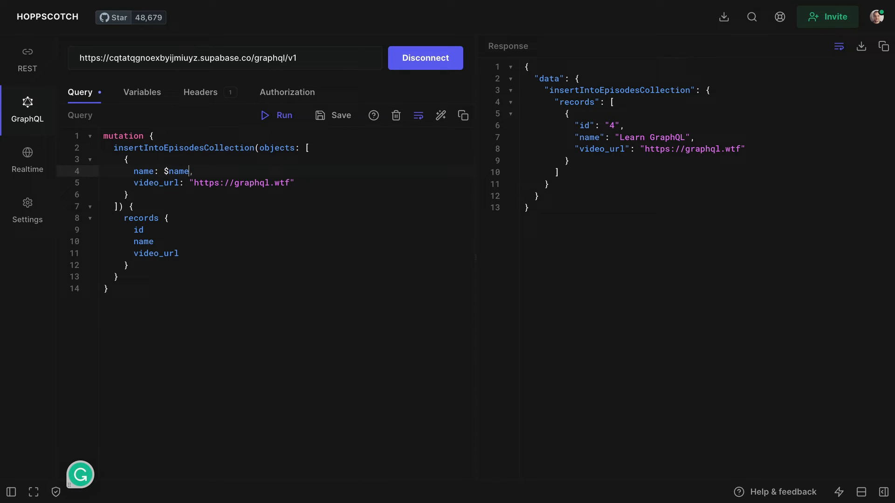
type("\"Learn GraphQL\"")
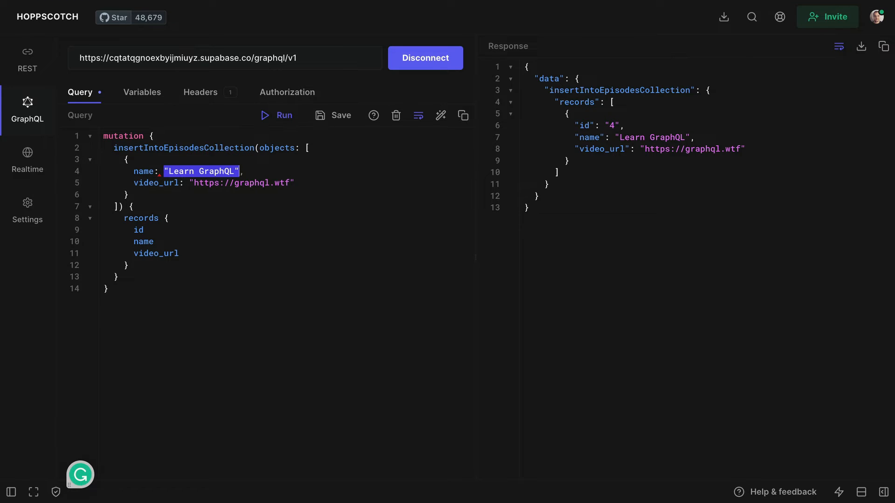
type("$name,")
left_click(127, 136)
type("CreateNewEpisode($) ")
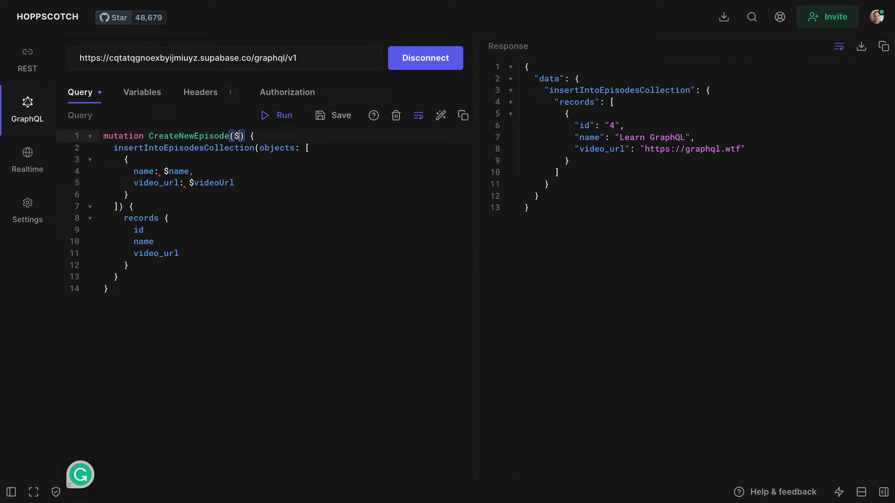
type("name: String!, $videoUrl:")
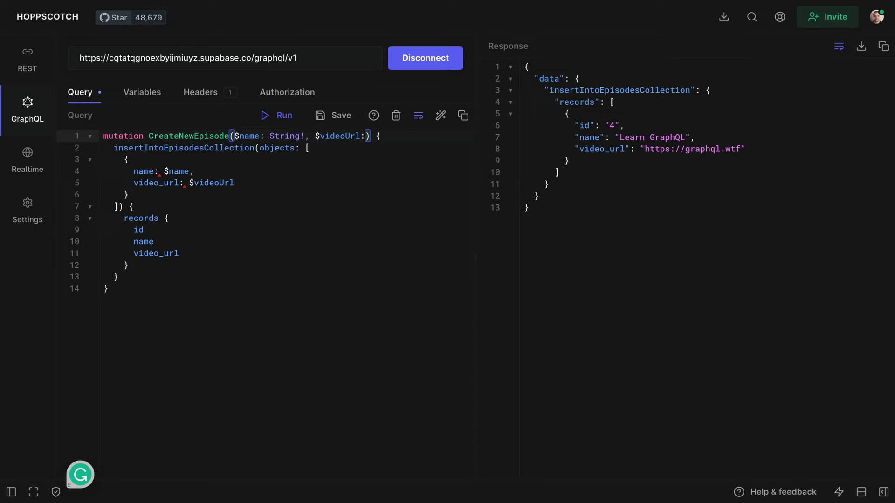
type("String!")
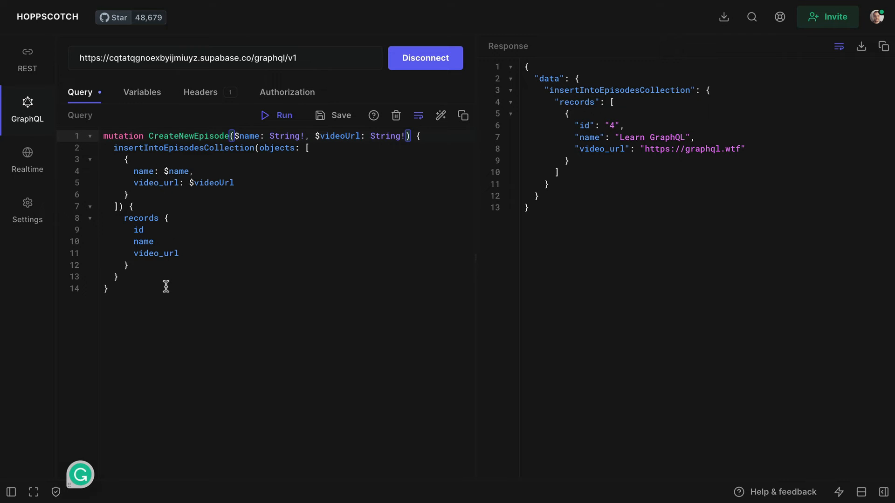
left_click(142, 92)
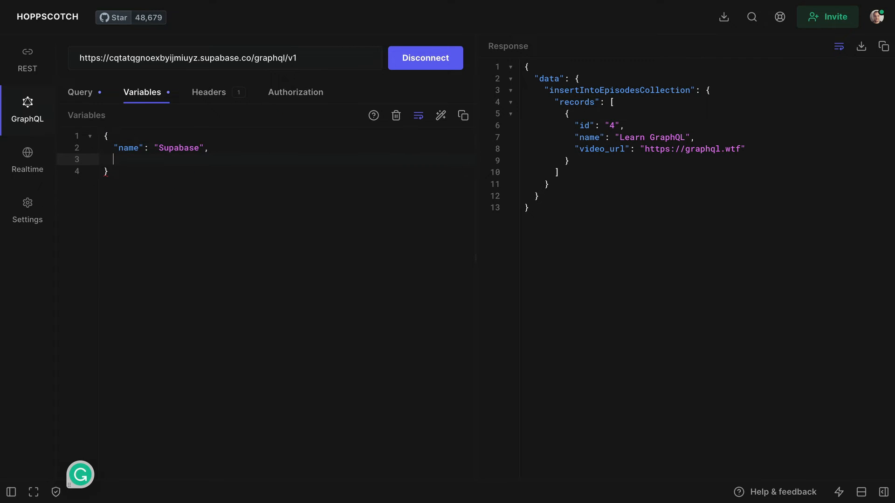
type("\"videoUrl\": \"")
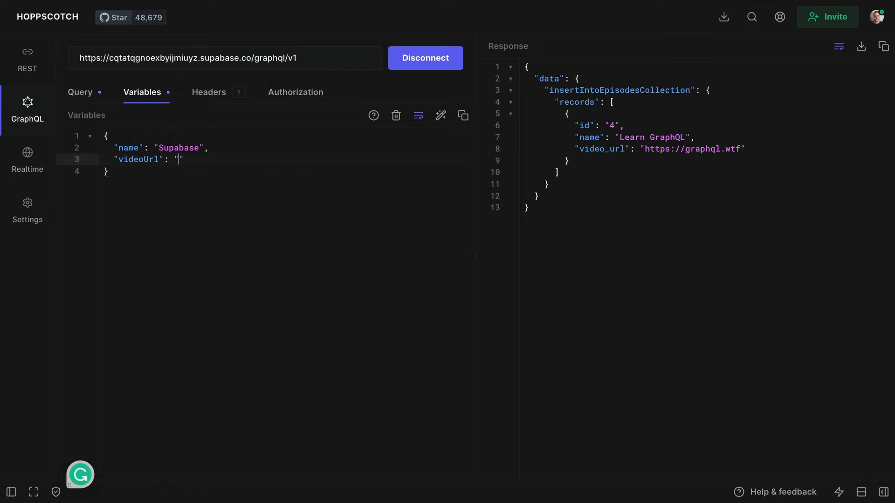
type("https://supabase.com")
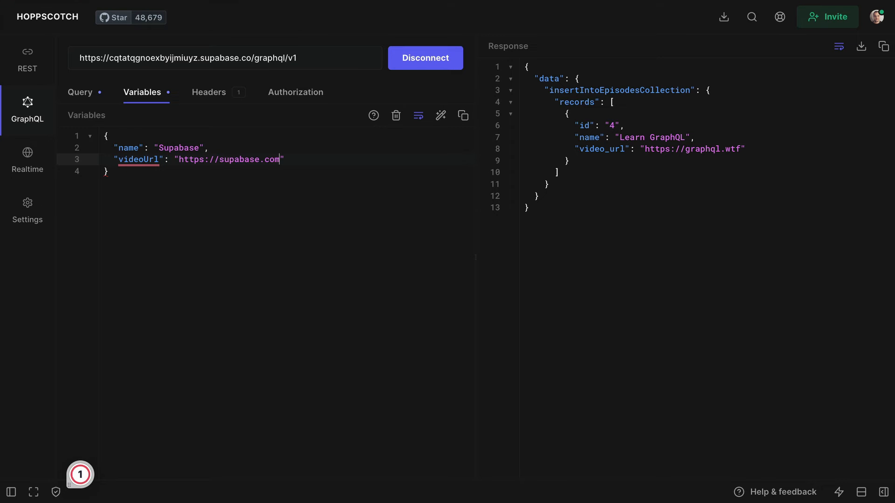
left_click(80, 92)
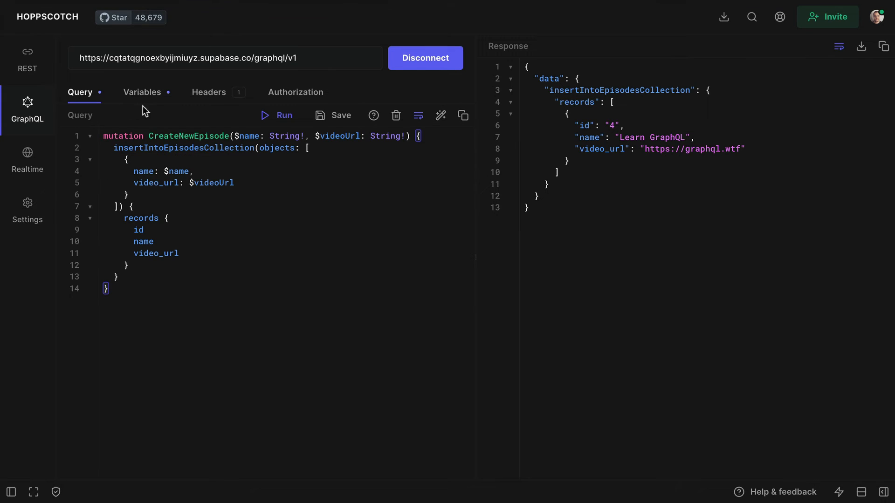
left_click(276, 116)
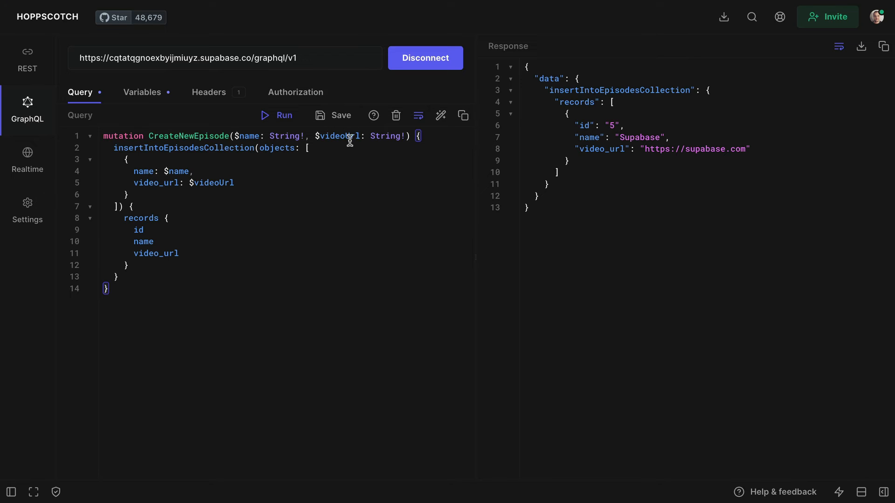
Step: View the request history, then the collections showing WTF Supabase with its Create episode request
left_click(335, 116)
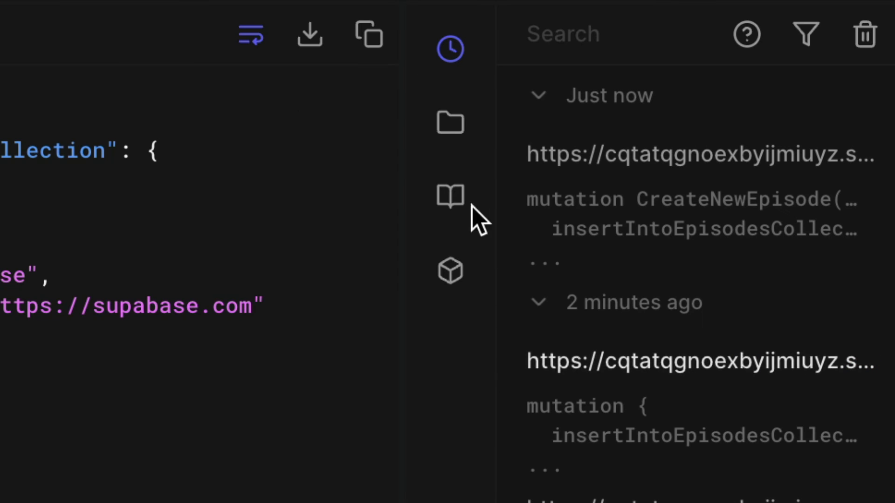
left_click(450, 121)
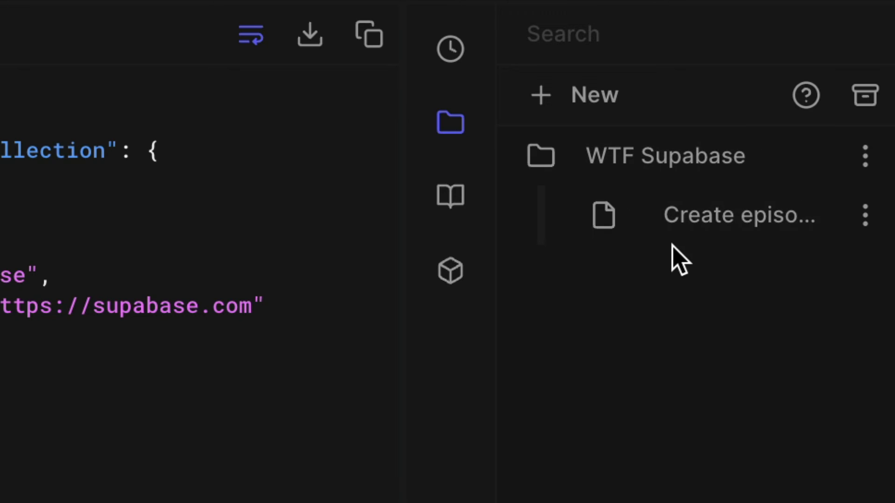
left_click_drag(405, 354, 205, 354)
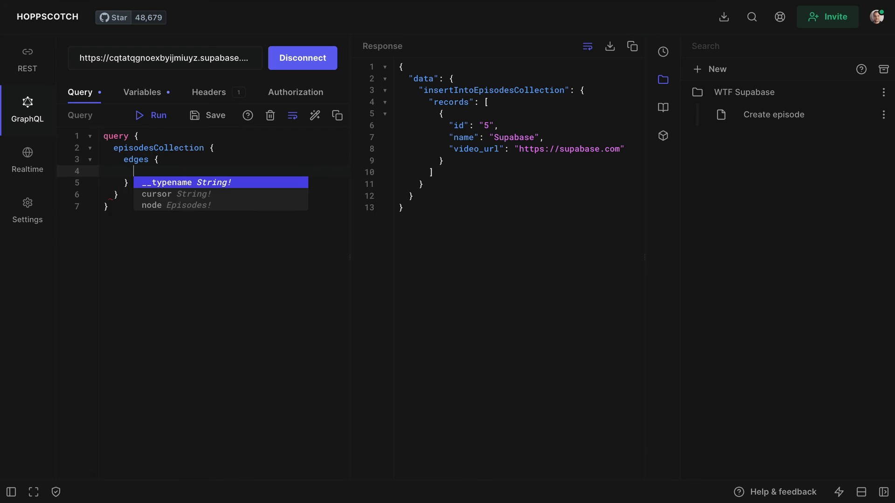
Step: Query episodesCollection edges node { id name video_url } and run it, listing episodes 2, 4 and 5
type("node {")
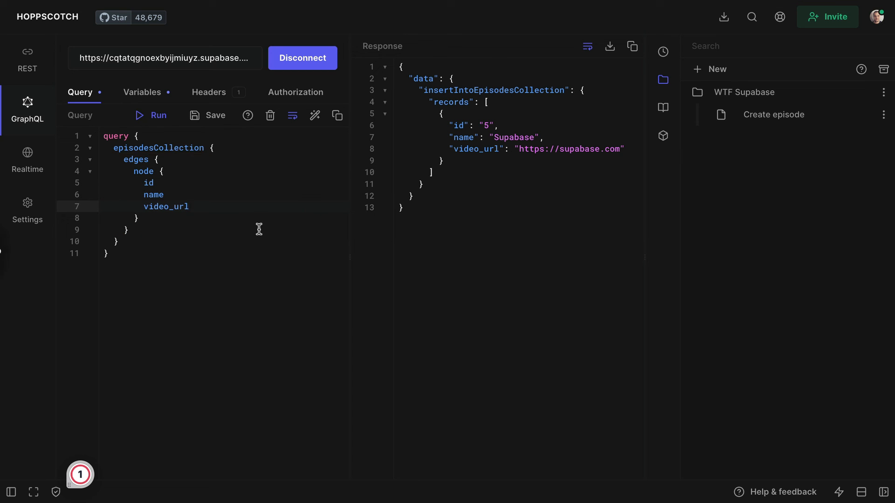
left_click(151, 116)
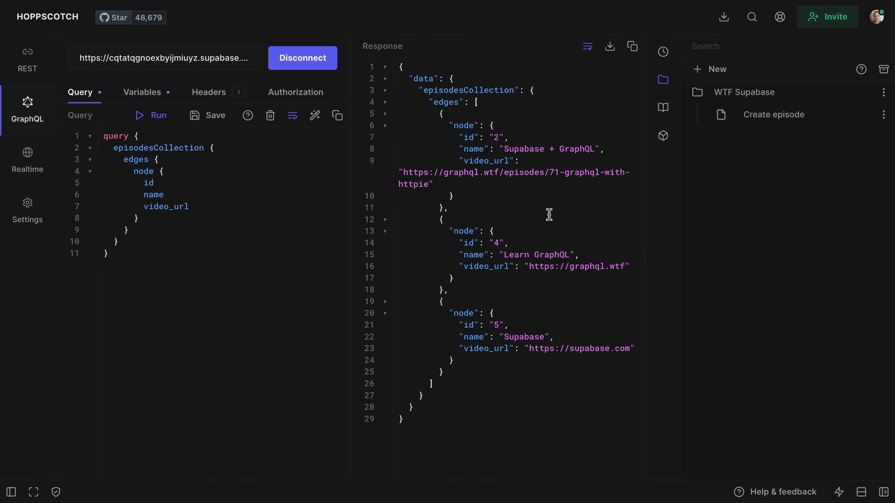
Step: Save the query as "Get episodes collection" in WTF Supabase, then reopen the Create episode request
left_click(215, 115)
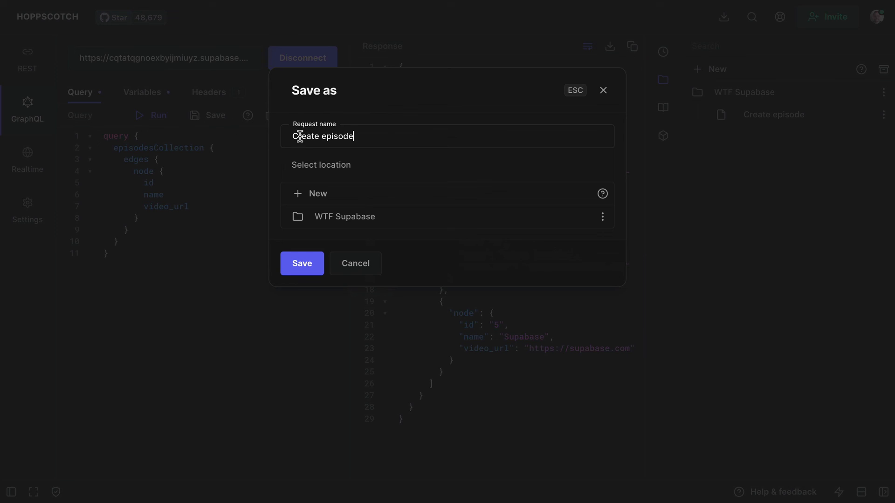
type("Get episodes co")
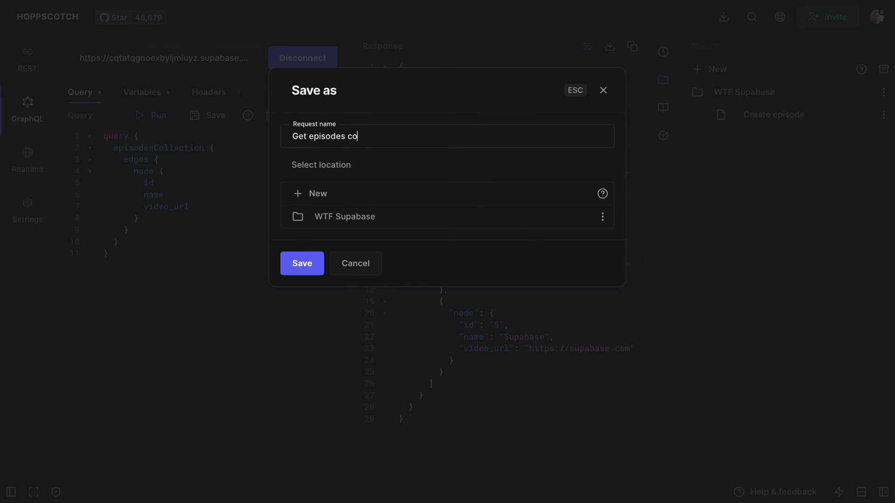
left_click(301, 263)
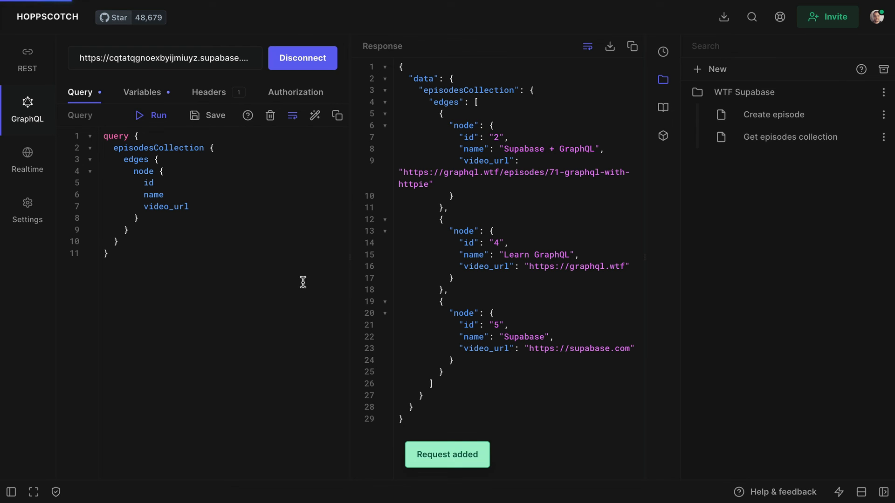
left_click(774, 114)
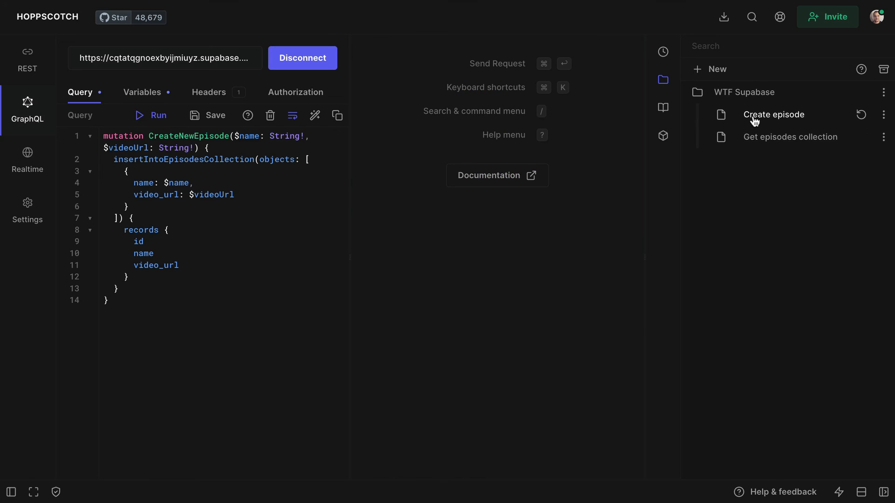